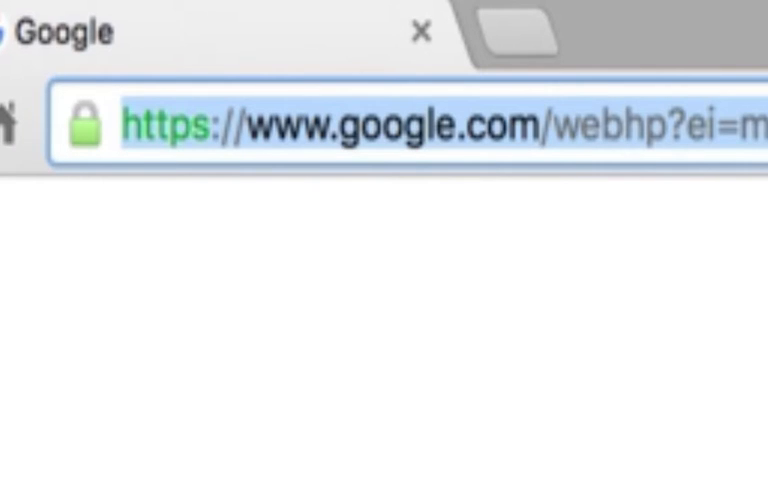
# Enter friv.com in Chrome's address bar to load the Friv games portal
pyautogui.write('friv.com')
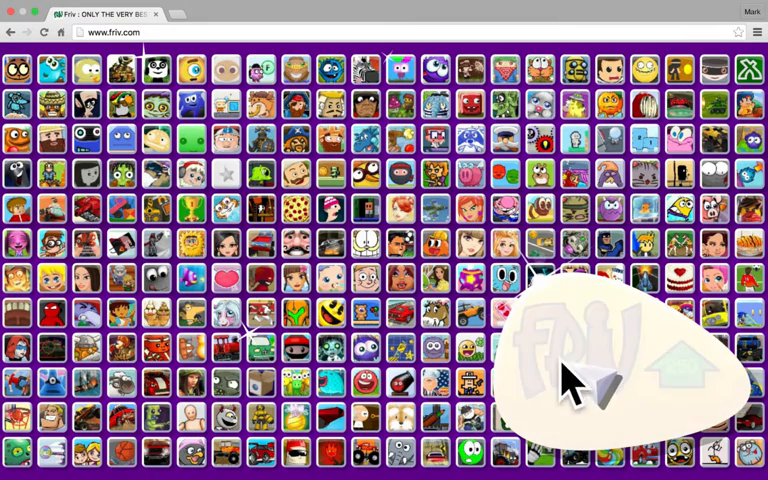
pyautogui.moveTo(585, 330)
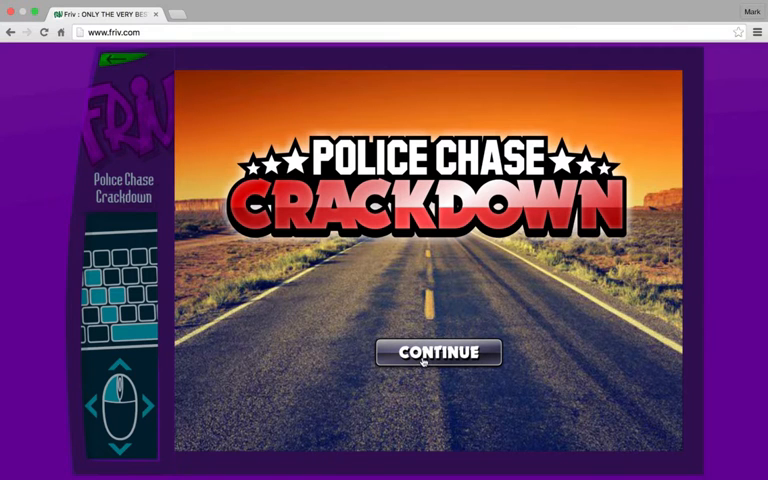
# Pick the first map checkpoint and start the Yellow Sharks mission
pyautogui.click(437, 352)
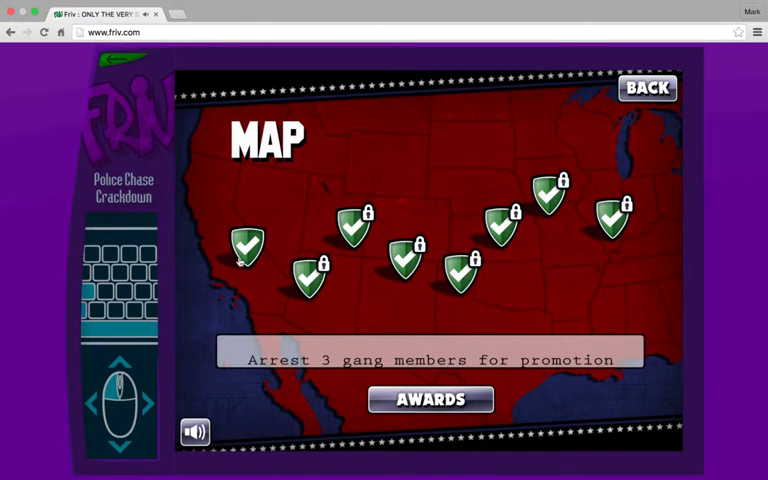
pyautogui.click(247, 248)
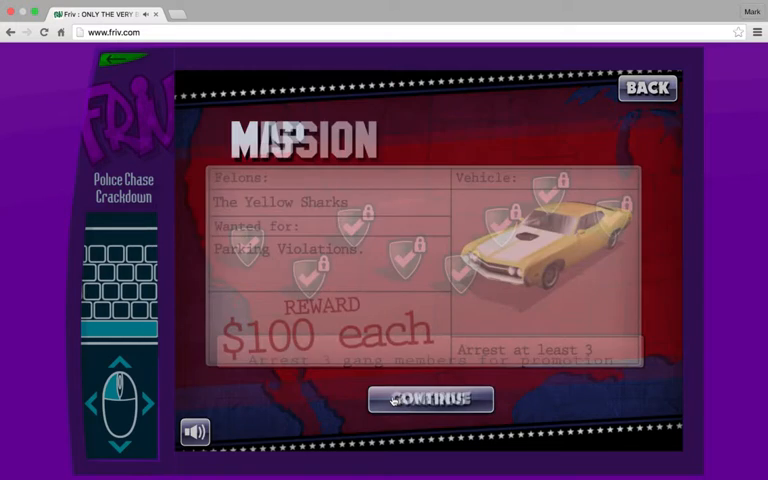
pyautogui.click(430, 399)
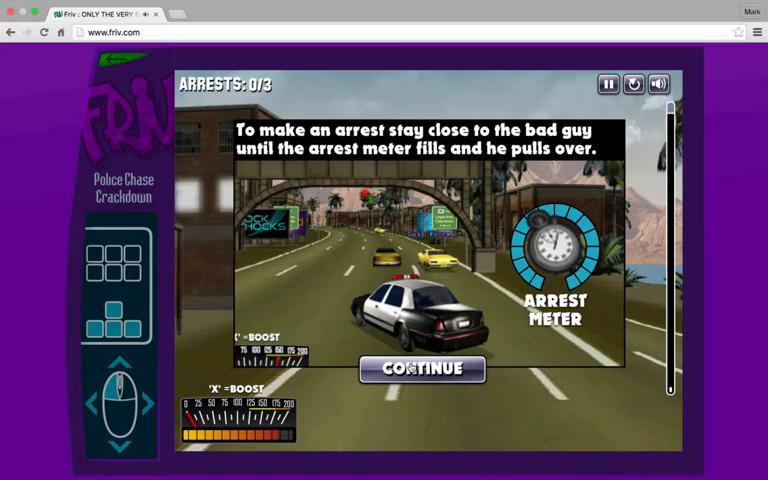
pyautogui.click(420, 368)
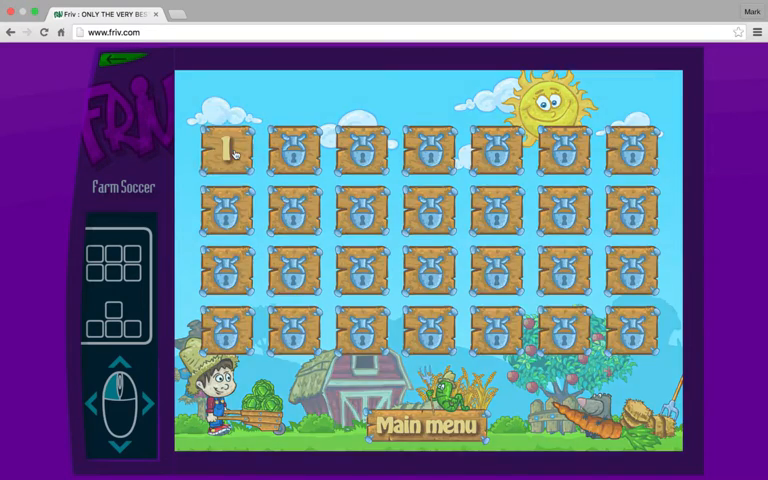
# Select level 1 on the Farm Soccer level select screen
pyautogui.click(228, 150)
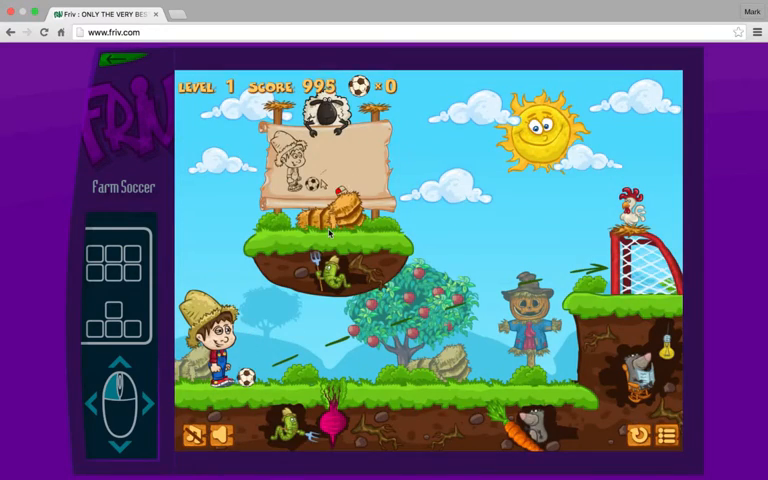